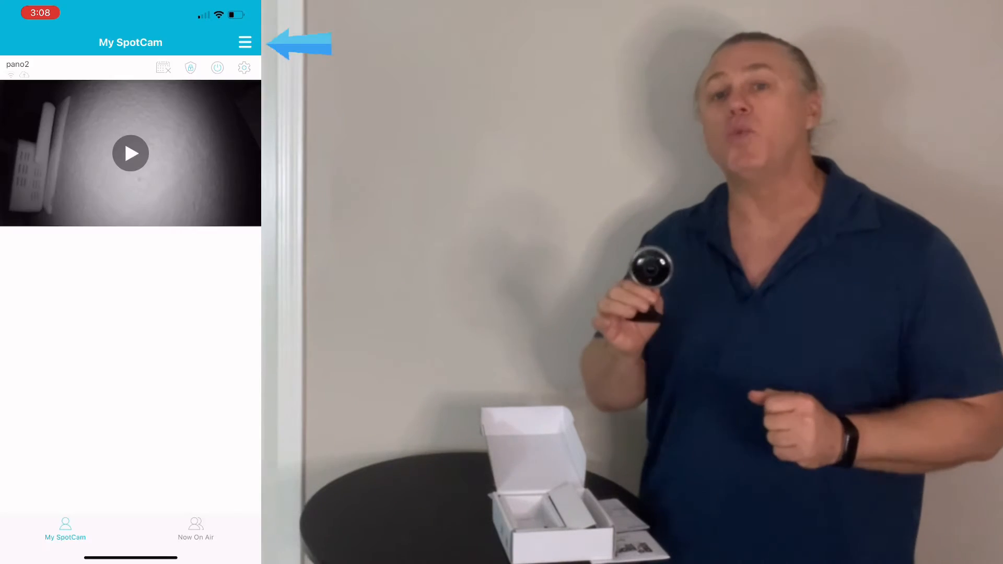
# Step: Enable the SpotCam skill for Amazon Alexa via Smart Connection
pyautogui.click(243, 41)
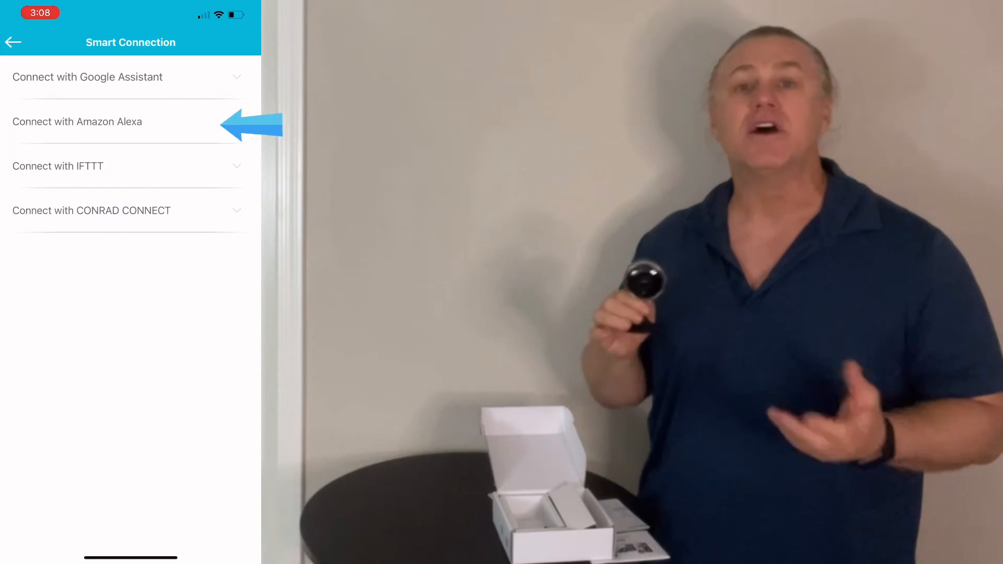
pyautogui.click(76, 121)
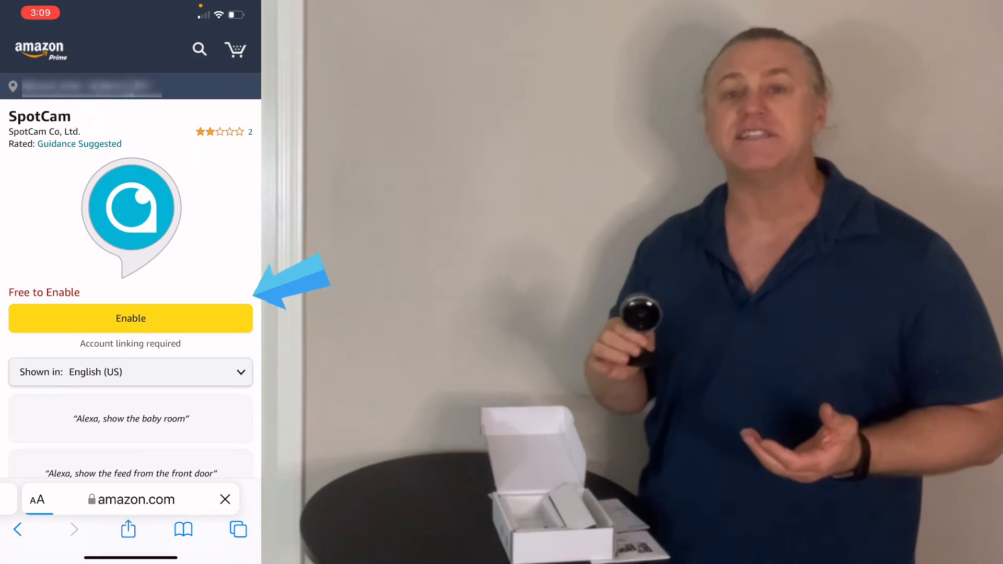
pyautogui.click(130, 317)
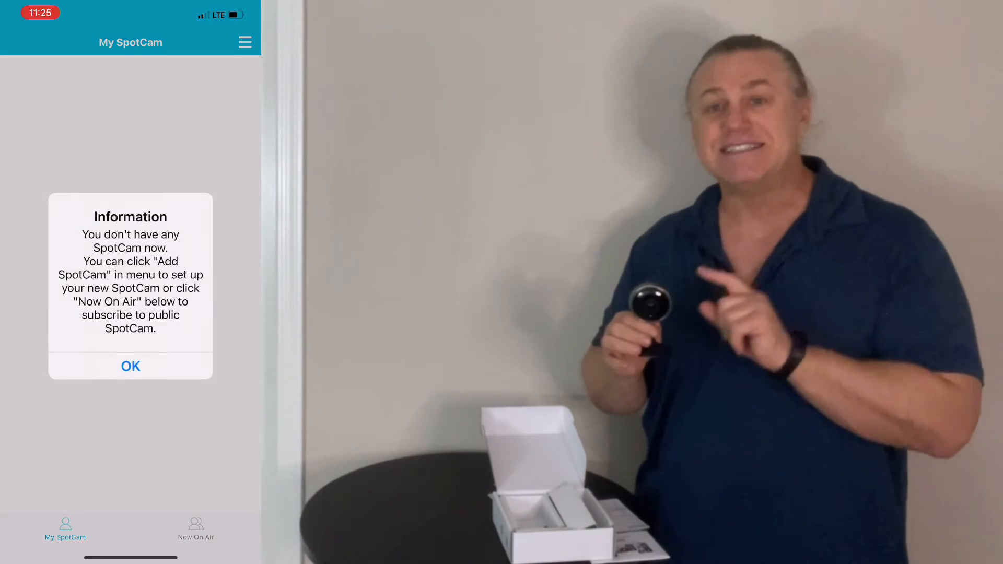
# Step: Begin adding a new SpotCam and go to iOS Settings to join the SpotCam-Pano2 Wi-Fi
pyautogui.click(130, 365)
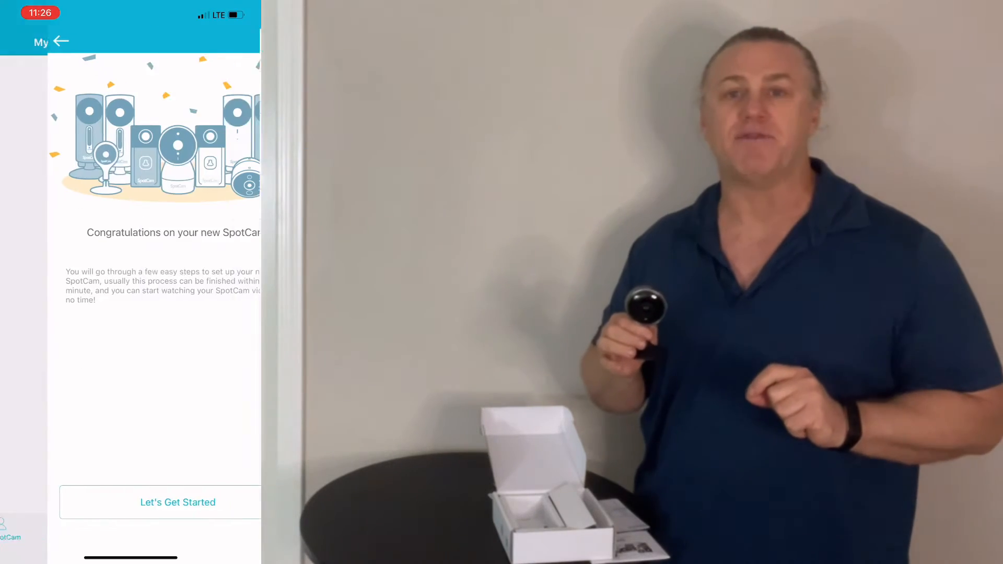
pyautogui.click(177, 503)
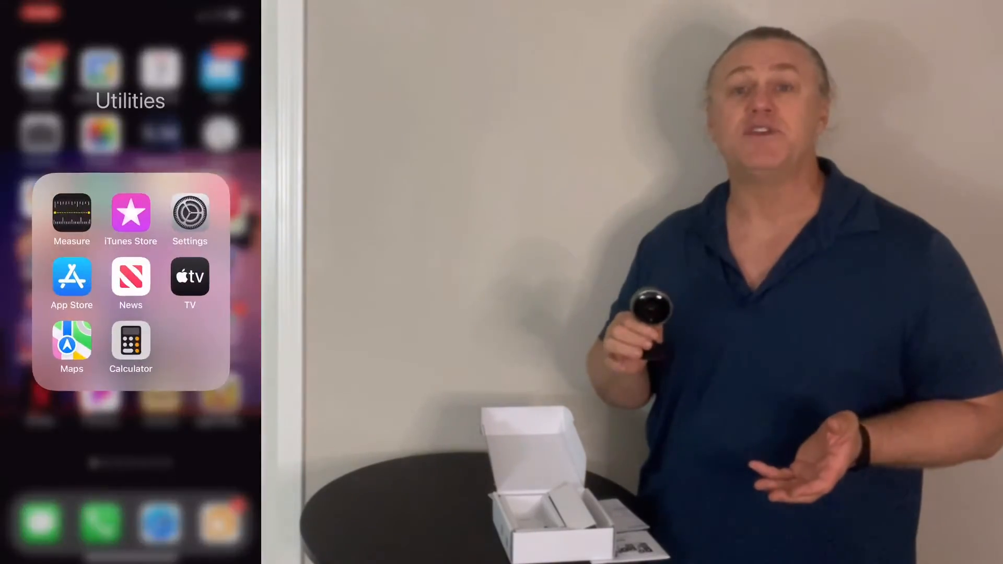
pyautogui.click(189, 212)
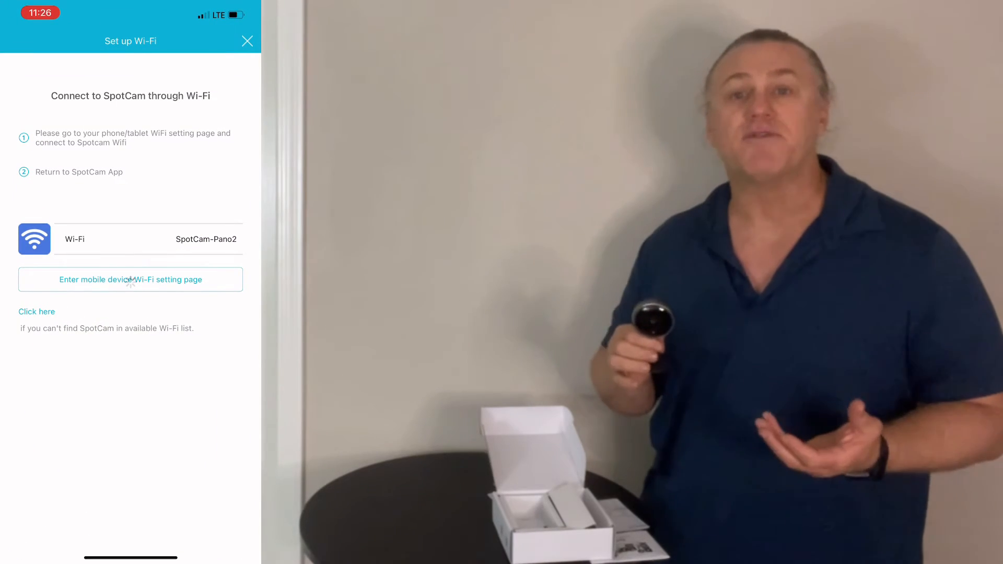
# Step: Select the 002Queen home network for the camera and save its password
pyautogui.click(130, 280)
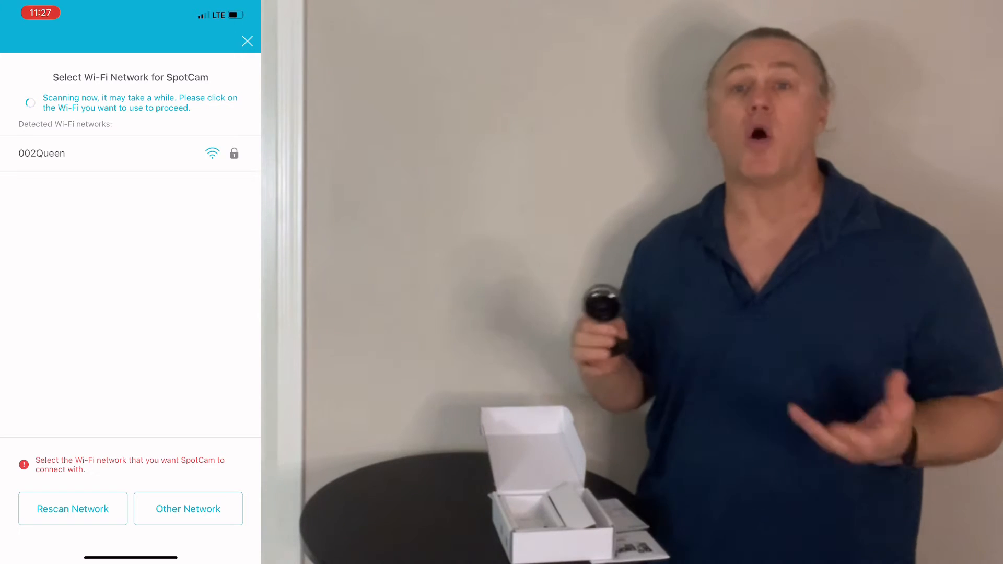
pyautogui.click(42, 152)
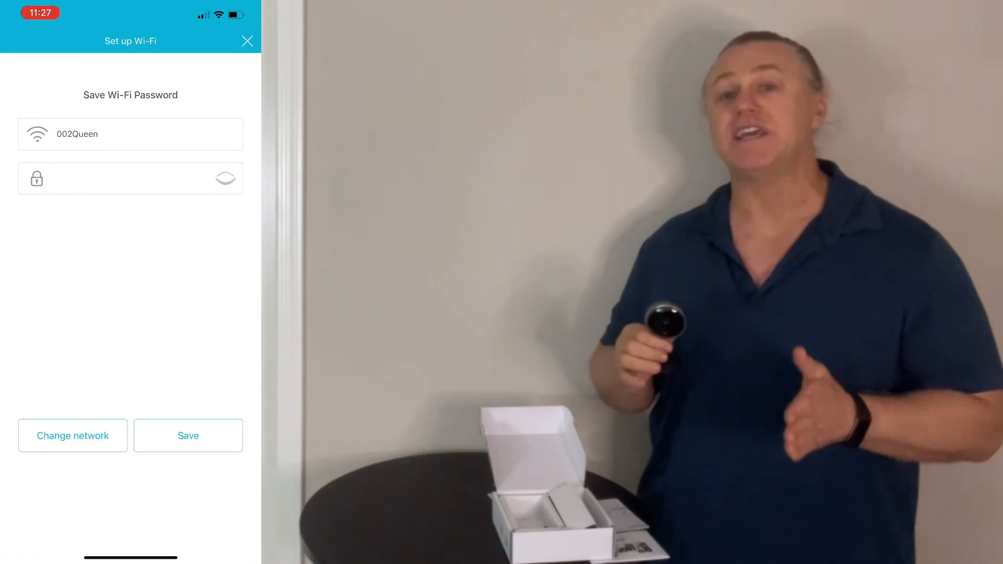
pyautogui.click(187, 435)
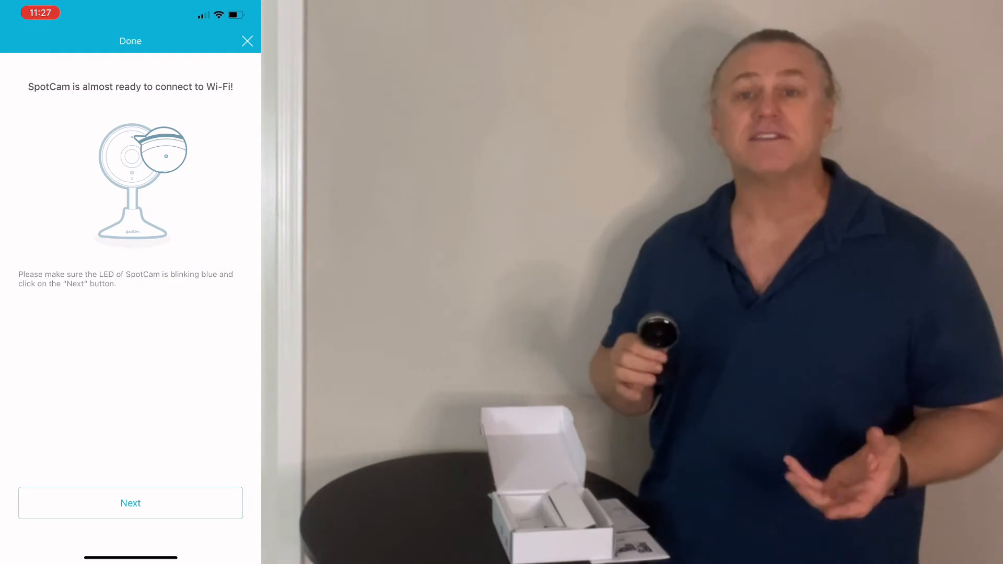
# Step: Confirm the blinking blue LED and start connecting the camera to the cloud server
pyautogui.click(131, 502)
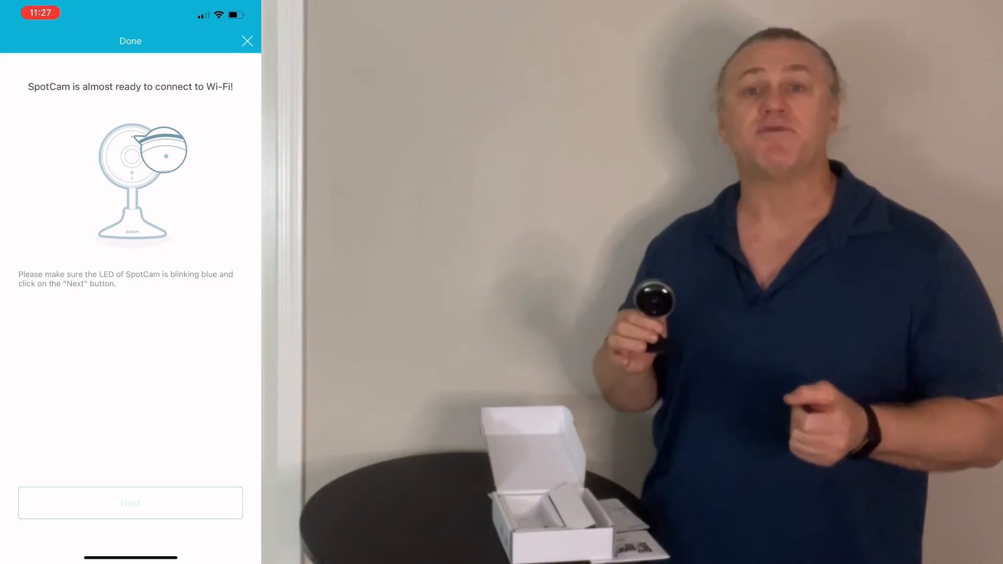
pyautogui.click(130, 502)
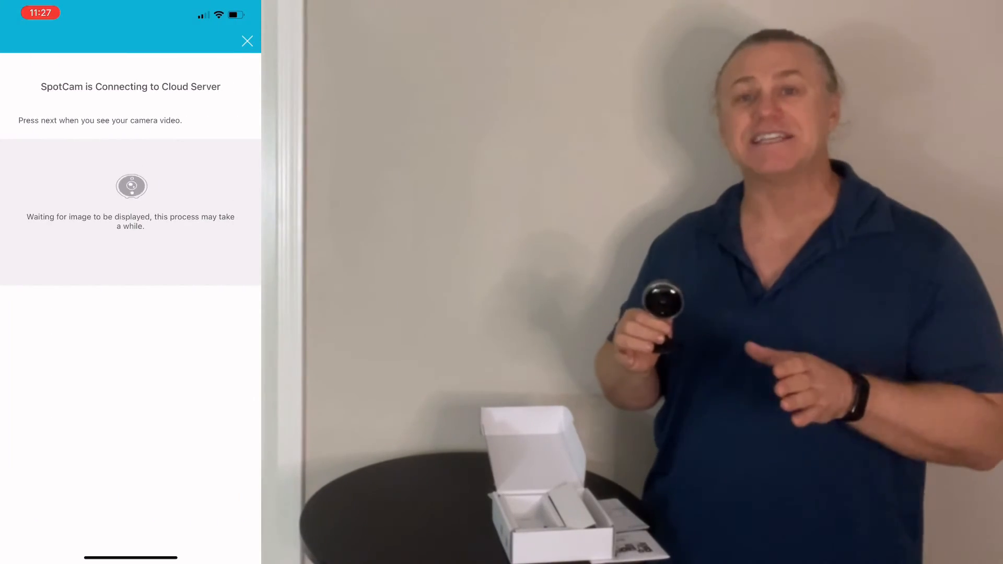